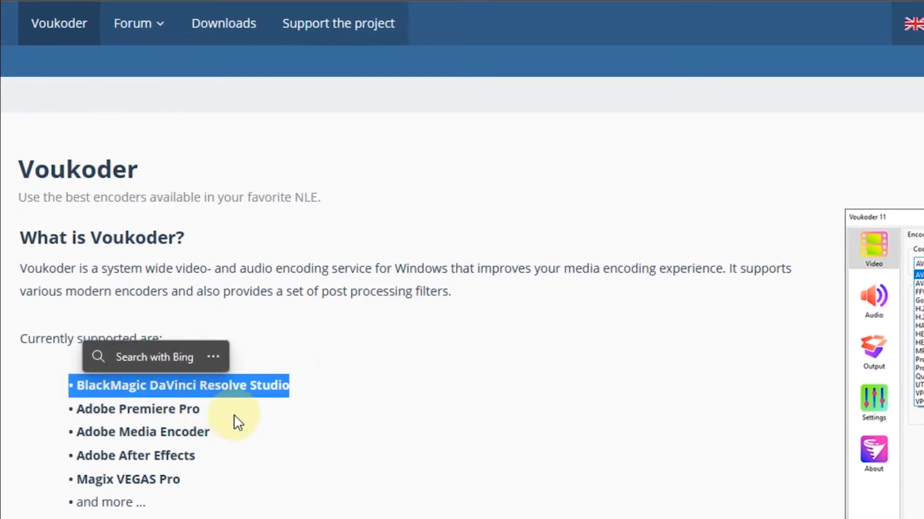
From the Voukoder Downloads page, download the Voukoder 12.2 app installer.
double_click(142, 432)
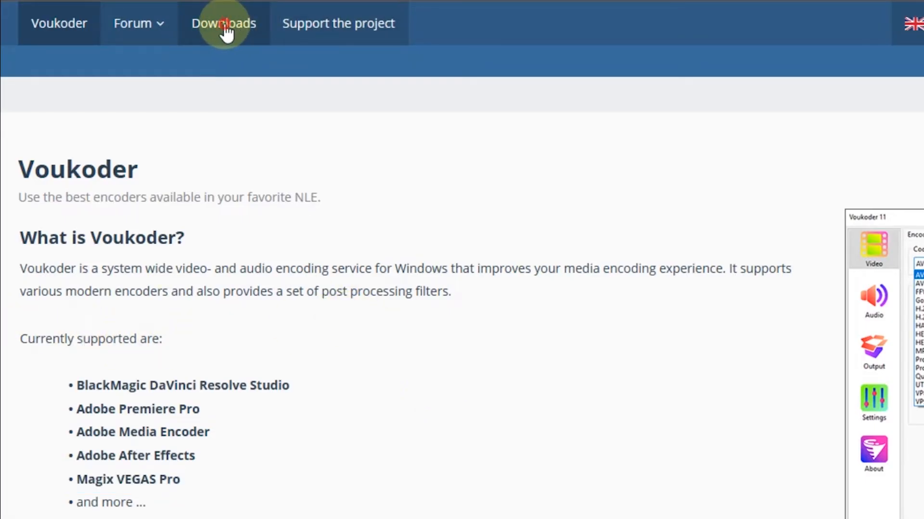
click(223, 23)
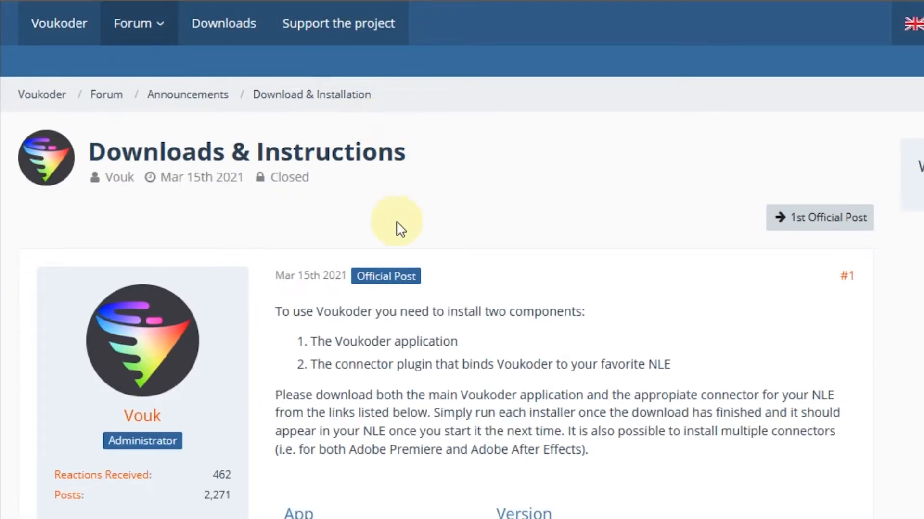
scroll(down, 3)
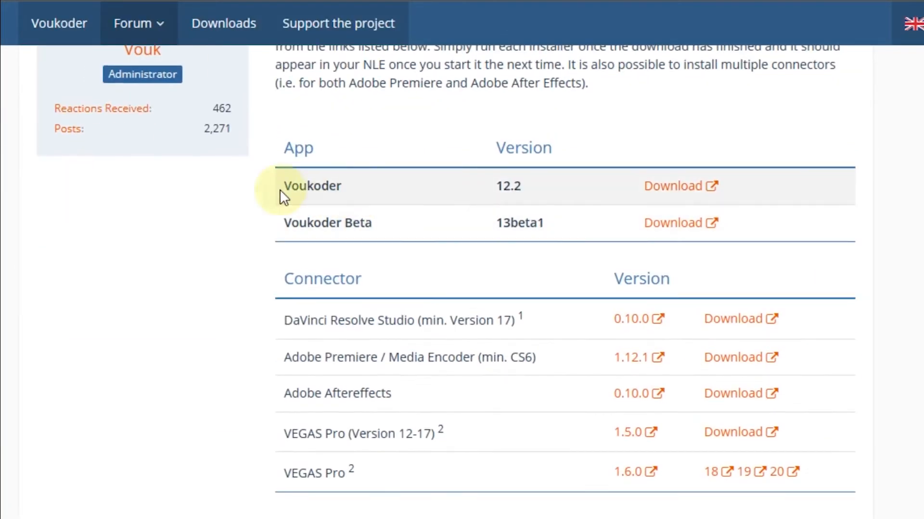
mouse_move(680, 194)
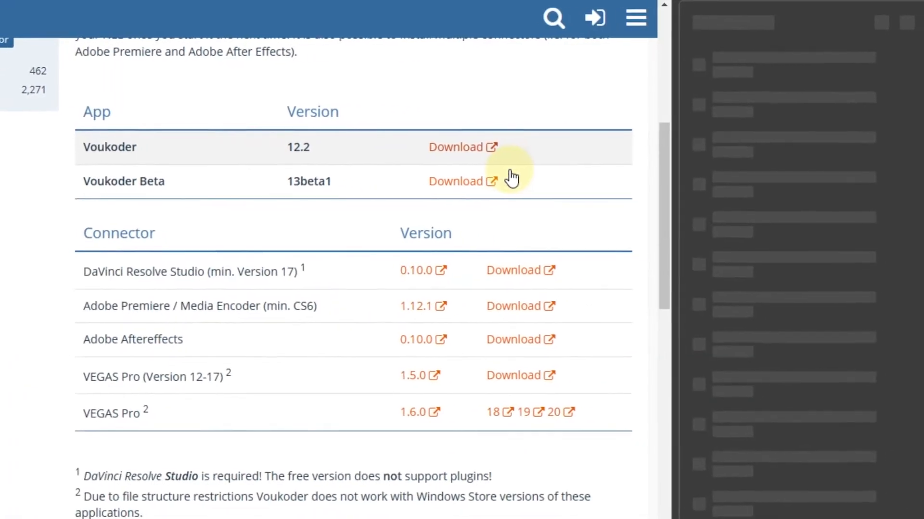
click(455, 146)
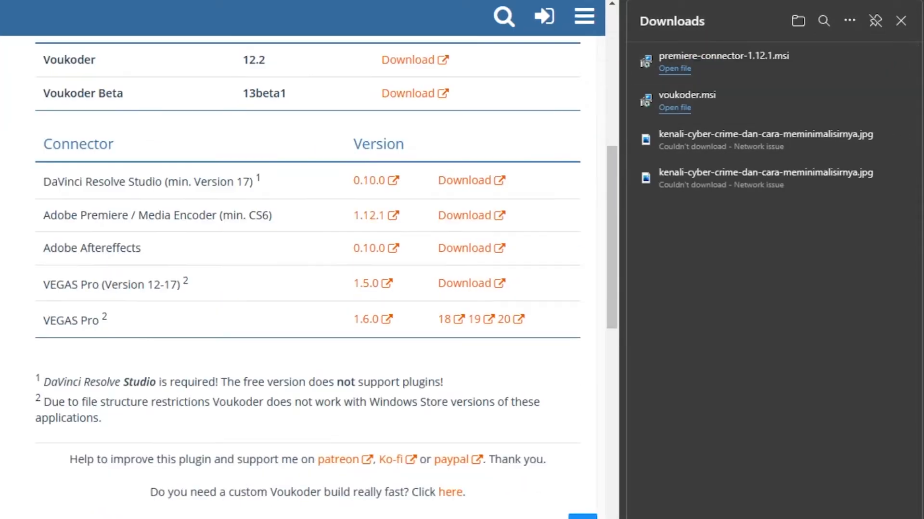
Download the Adobe After Effects connector installer as well.
double_click(91, 248)
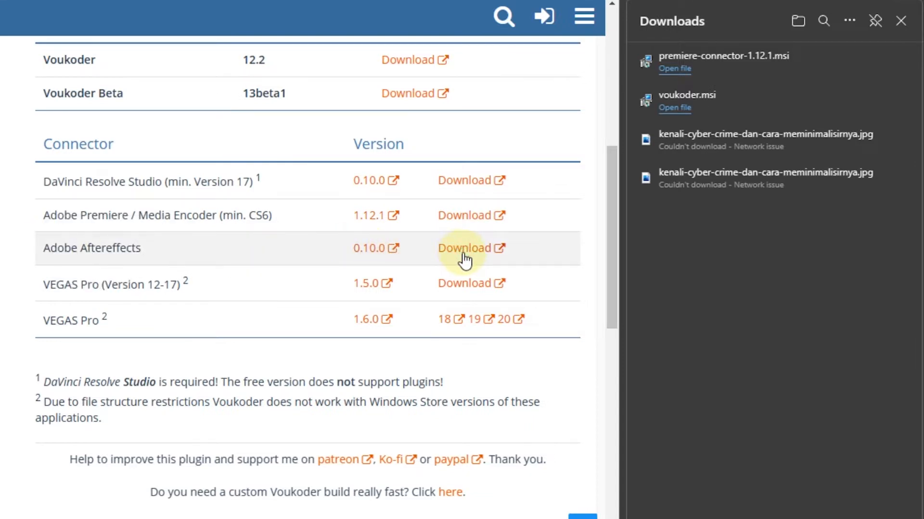
click(464, 248)
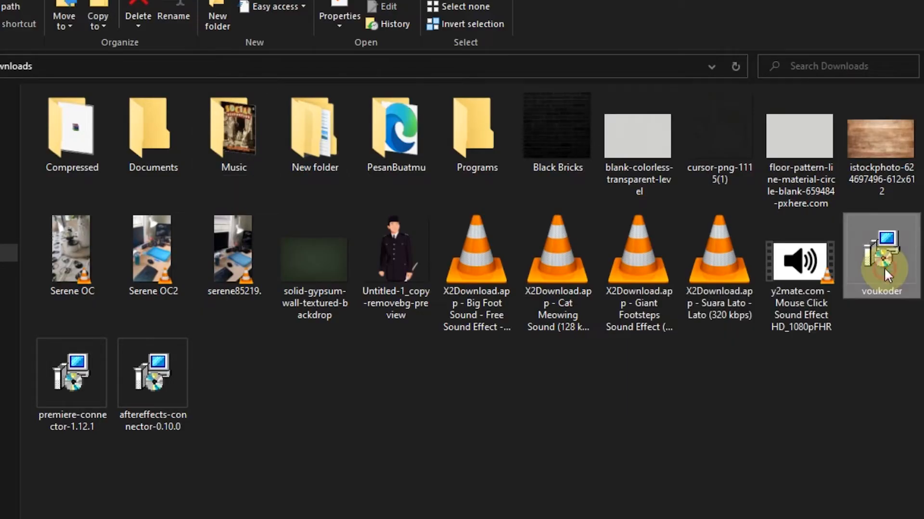
Run voukoder.msi, accept the GNU license and install Voukoder 12.2 to the default folder.
double_click(881, 256)
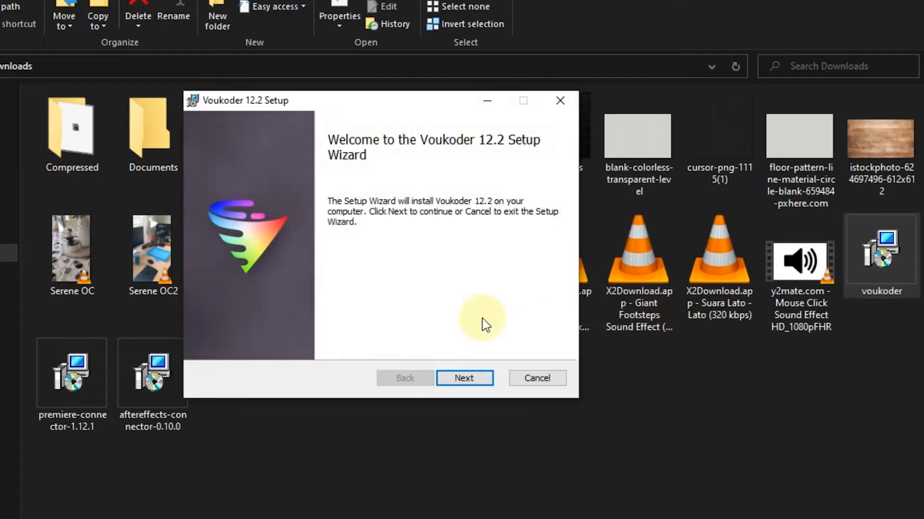
click(464, 377)
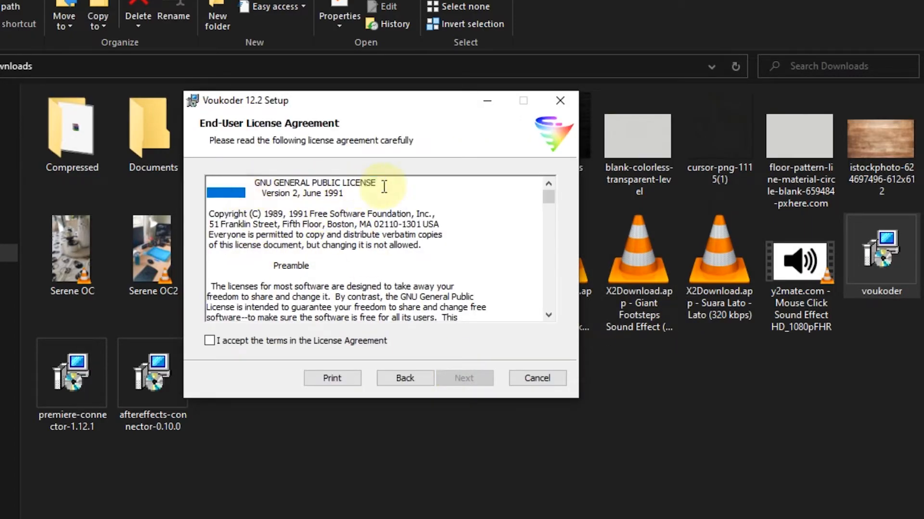
click(208, 340)
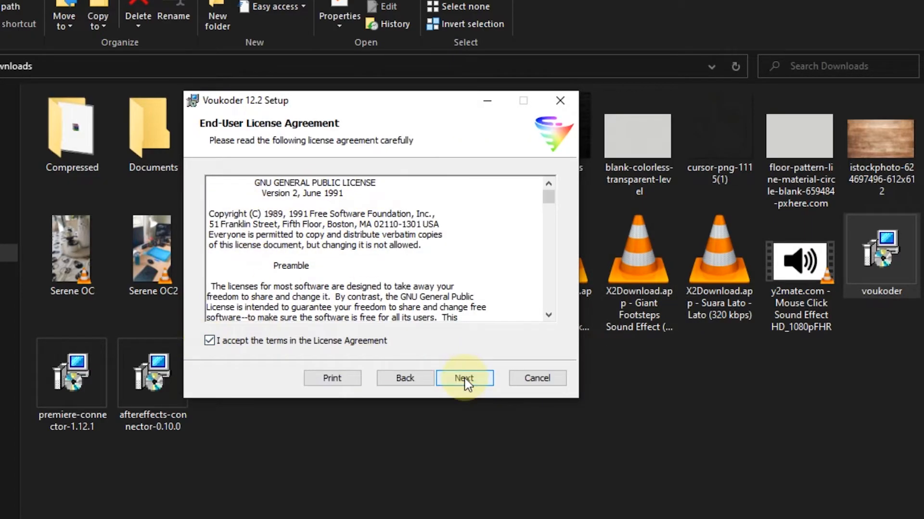
click(465, 378)
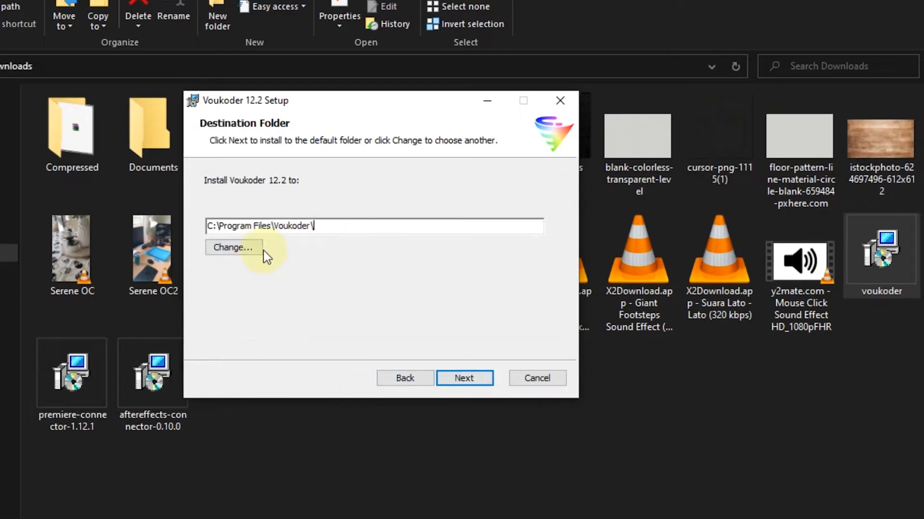
click(464, 378)
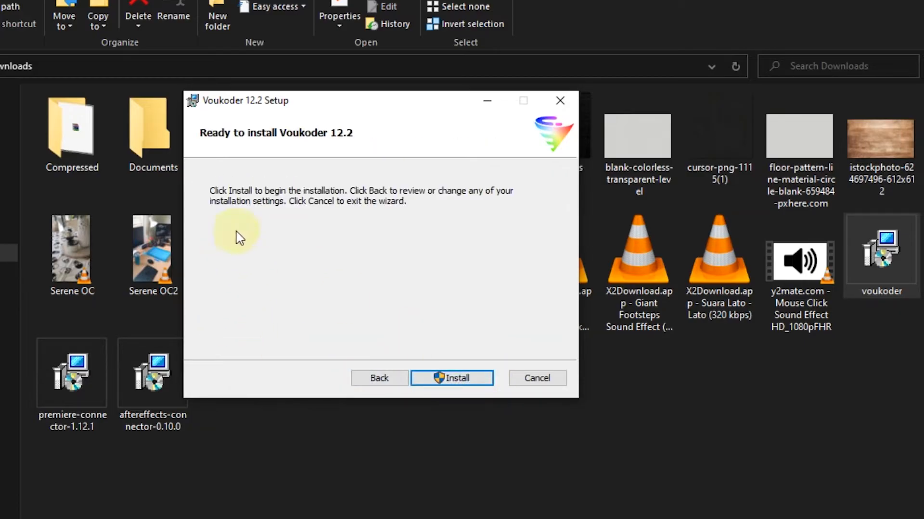
click(451, 377)
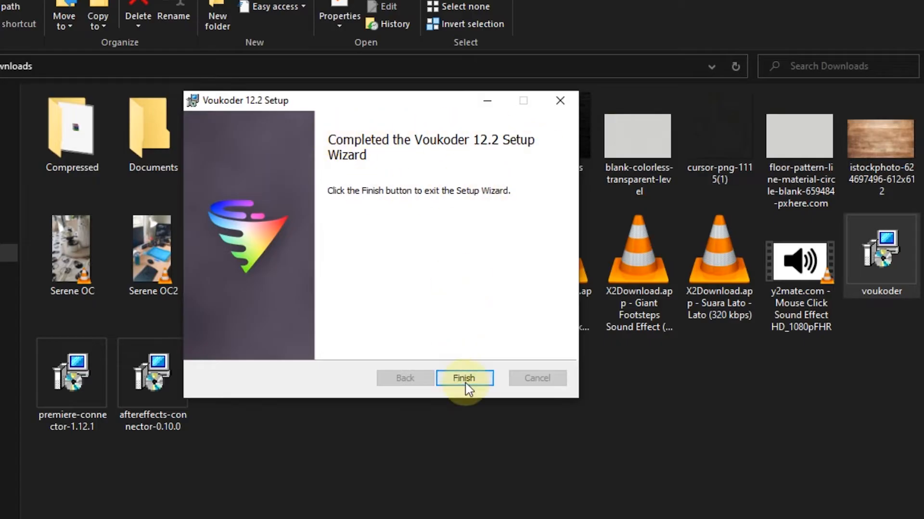
click(463, 378)
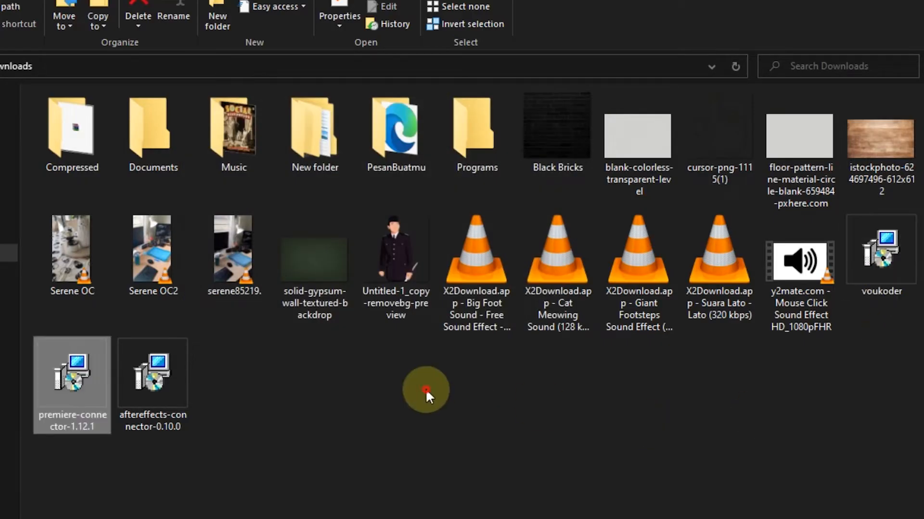
Run aftereffects-connector-0.10.0 and install it into the default MediaCore plug-ins folder.
click(153, 383)
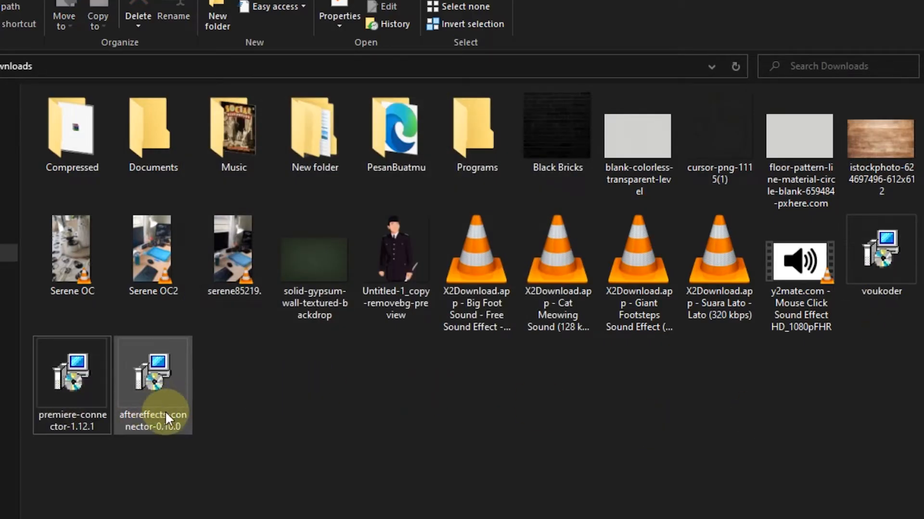
mouse_move(153, 400)
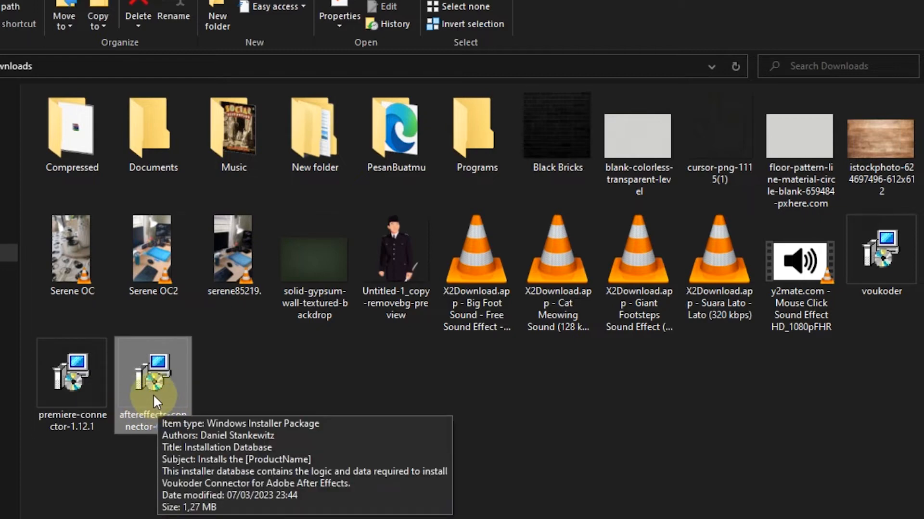
double_click(153, 375)
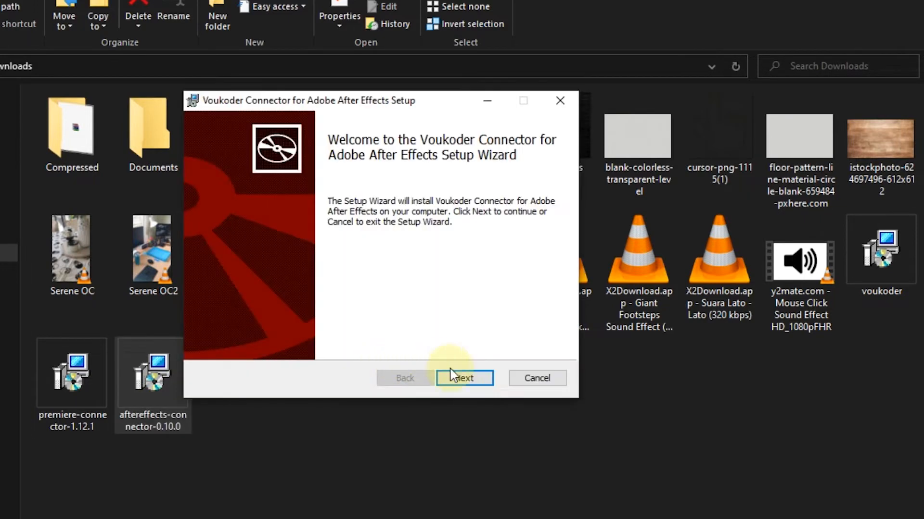
click(464, 377)
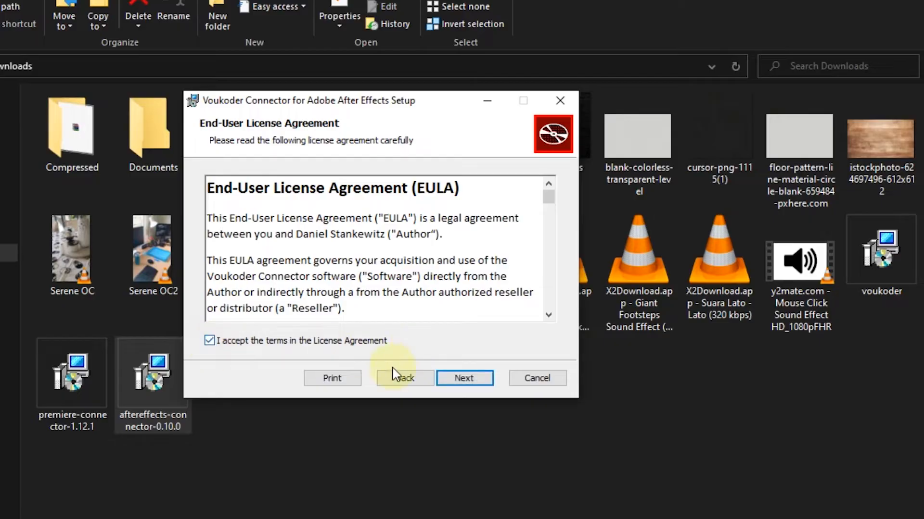
click(464, 377)
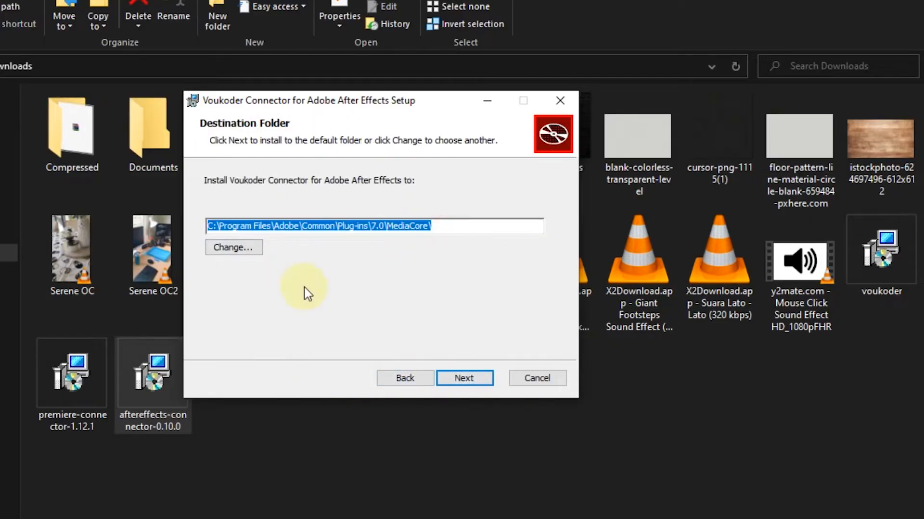
click(463, 378)
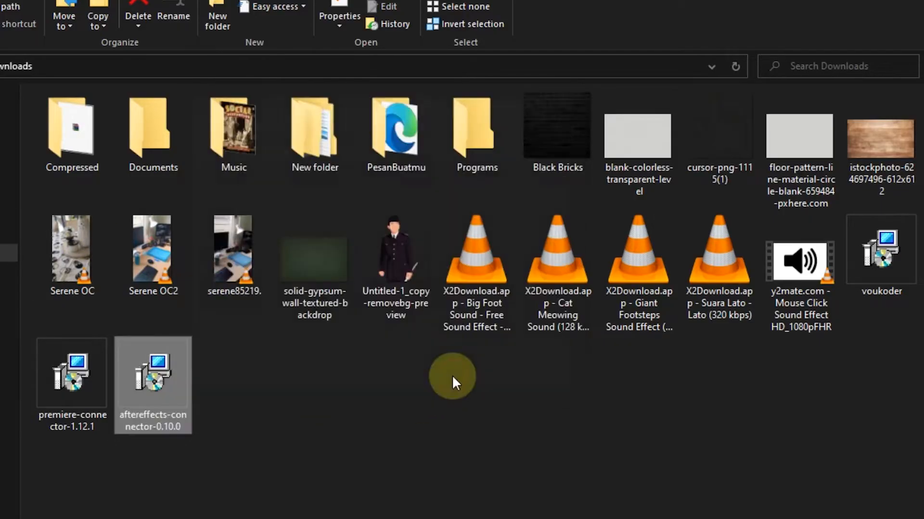
double_click(153, 374)
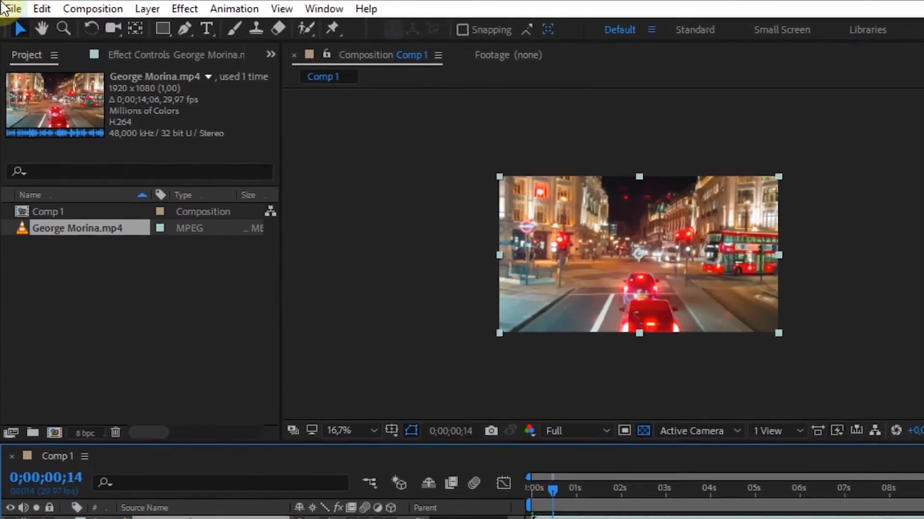
Add Comp 1 to the Render Queue via File > Export.
click(12, 8)
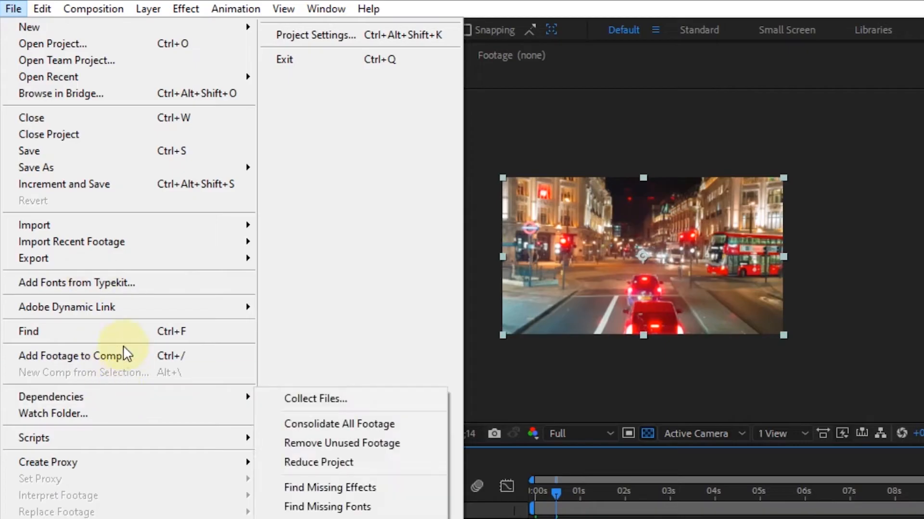
mouse_move(34, 258)
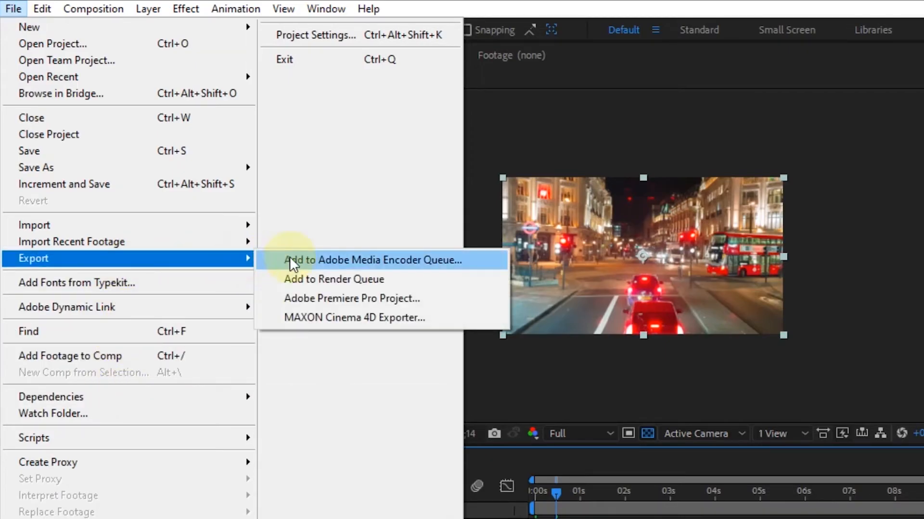
mouse_move(344, 279)
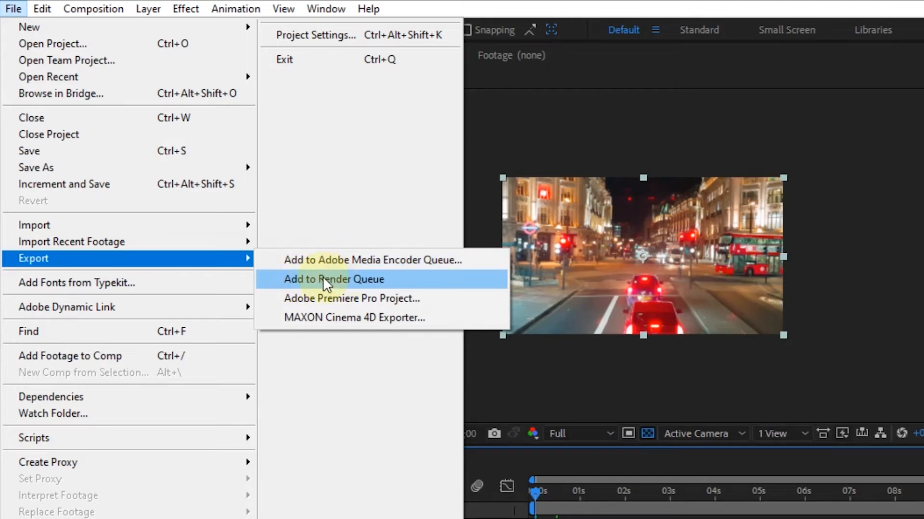
click(332, 278)
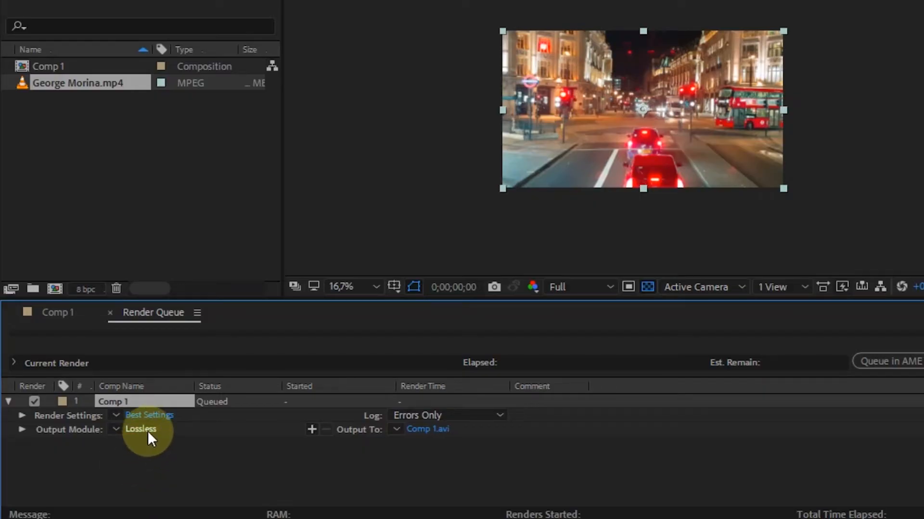
In Comp 1's Output Module Settings, choose Voukoder as the format.
click(141, 429)
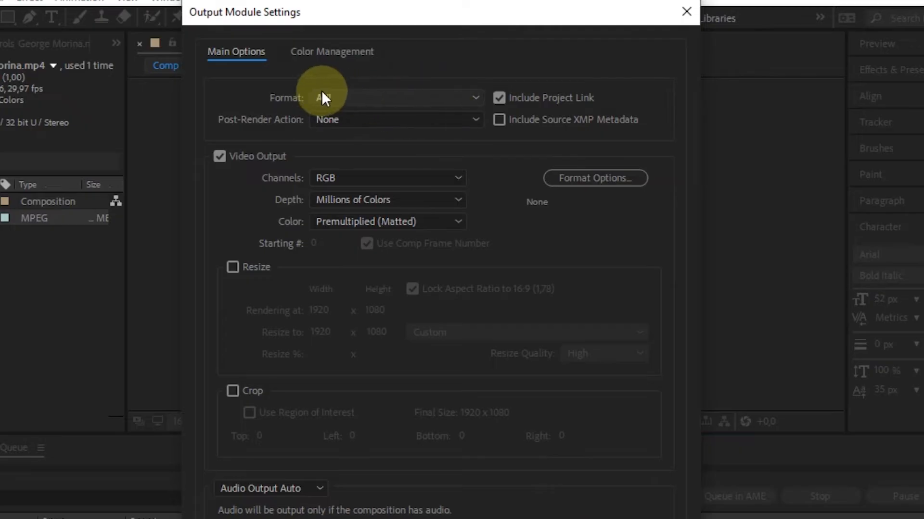
click(392, 98)
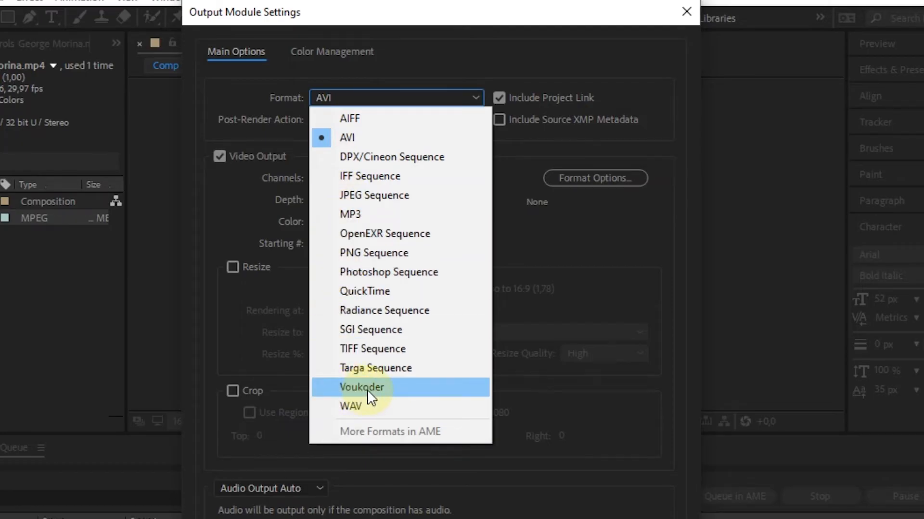
click(361, 386)
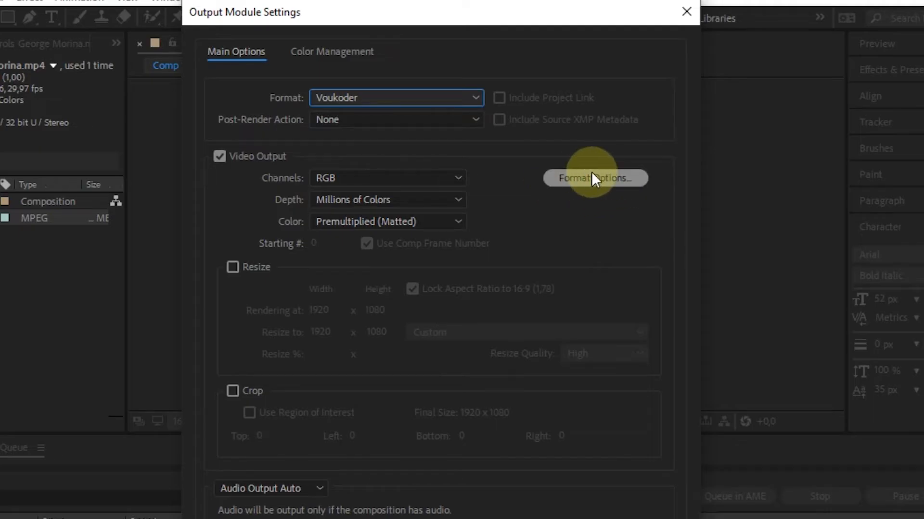
mouse_move(423, 289)
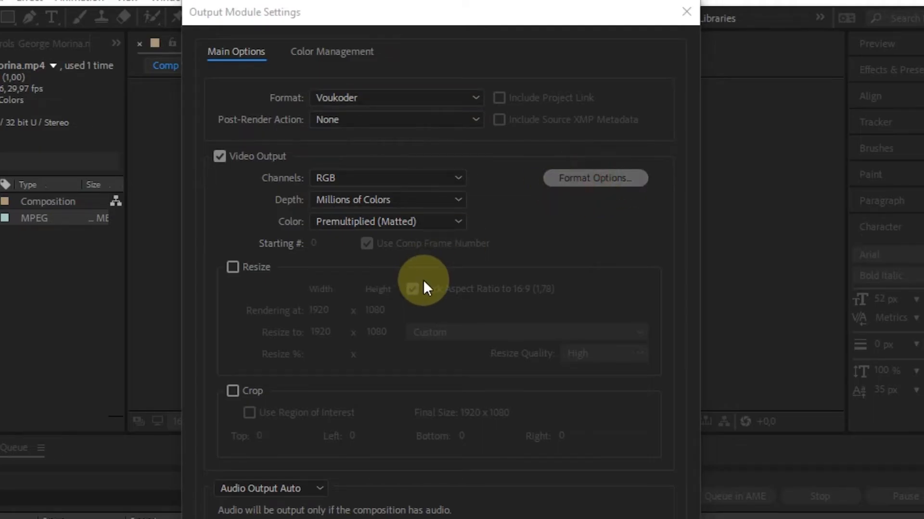
In Voukoder Format Options, switch the video codec to H.264 (AMD AMF).
click(594, 178)
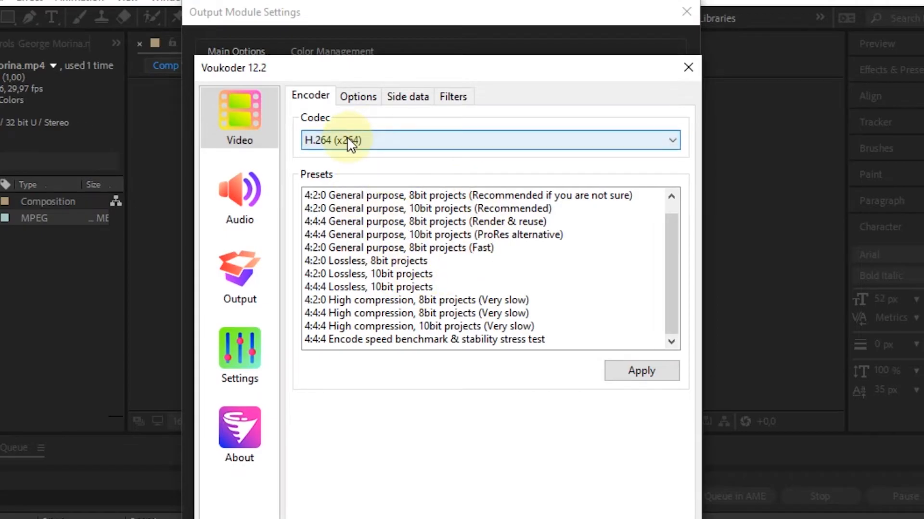
click(487, 140)
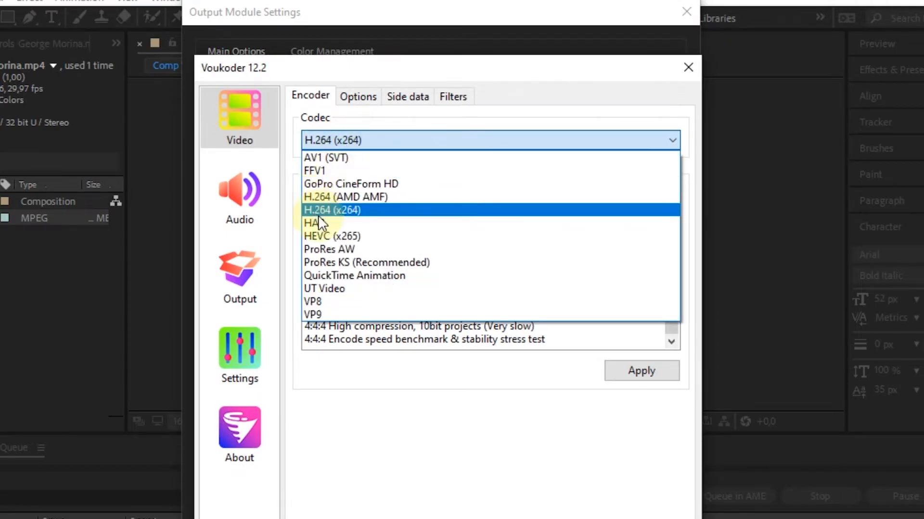
mouse_move(346, 197)
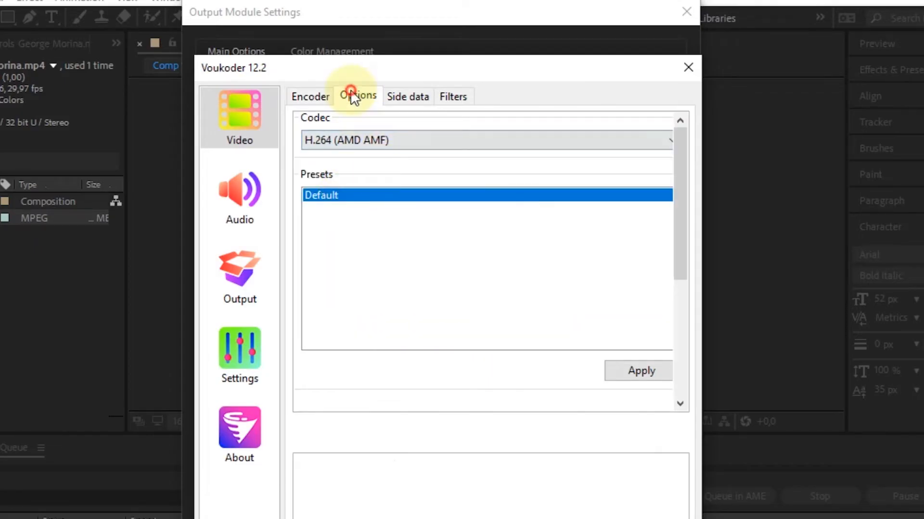
click(358, 97)
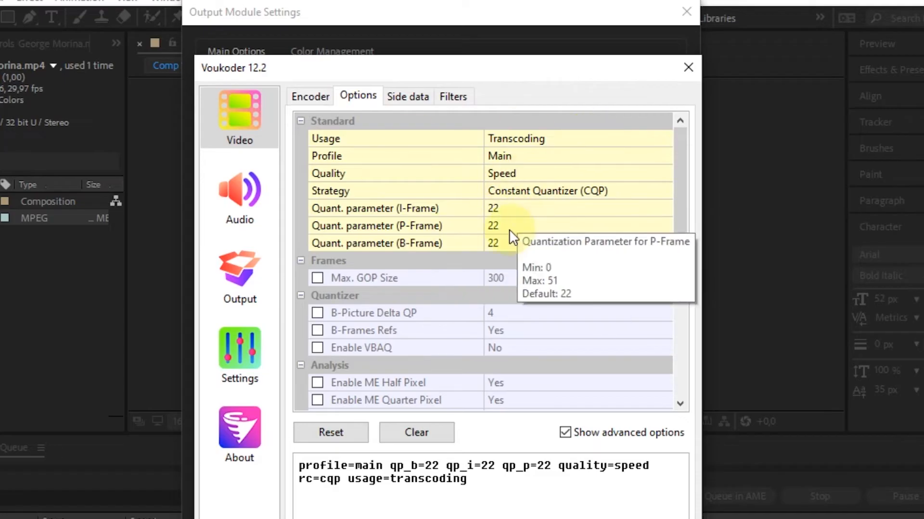
click(395, 174)
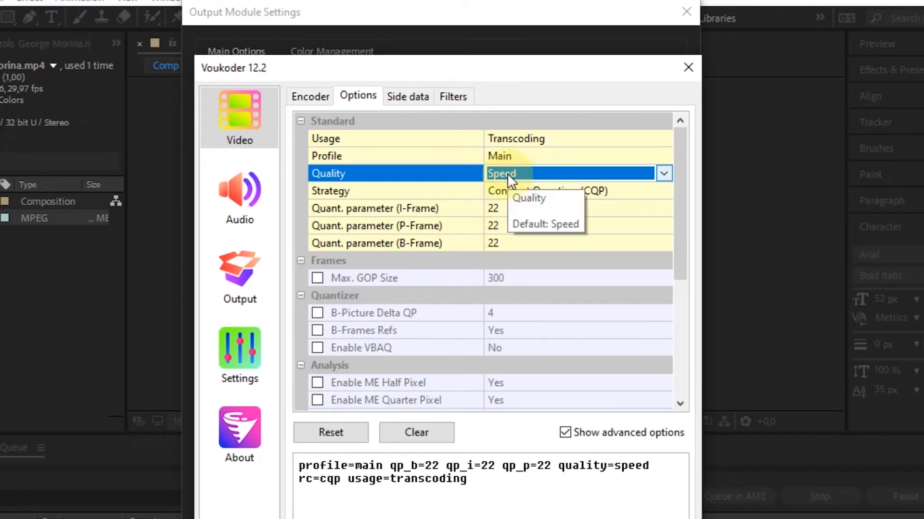
Review the Speed quality and Constant Quantizer strategy, leaving them unchanged.
click(663, 172)
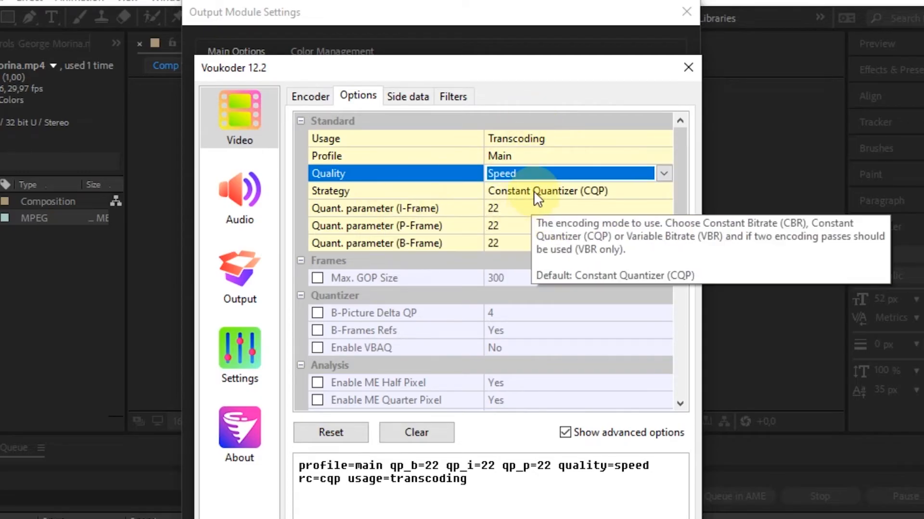
click(663, 190)
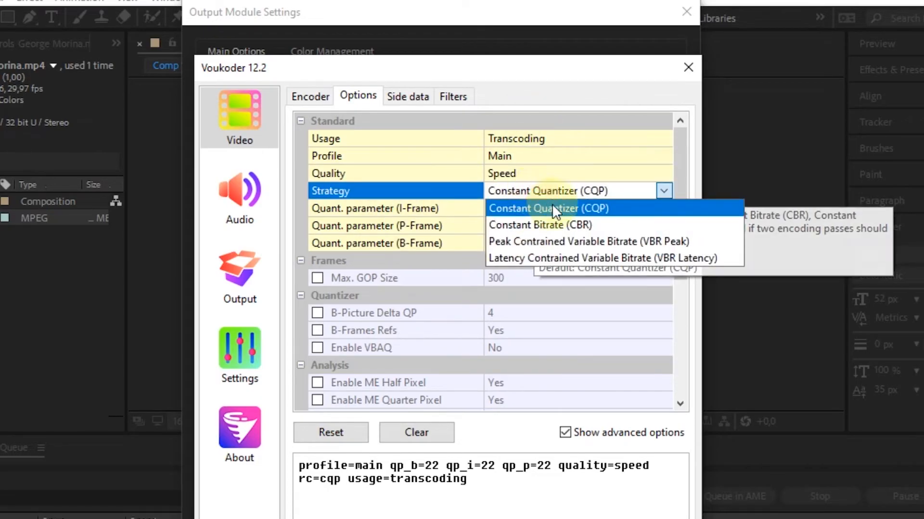
mouse_move(633, 224)
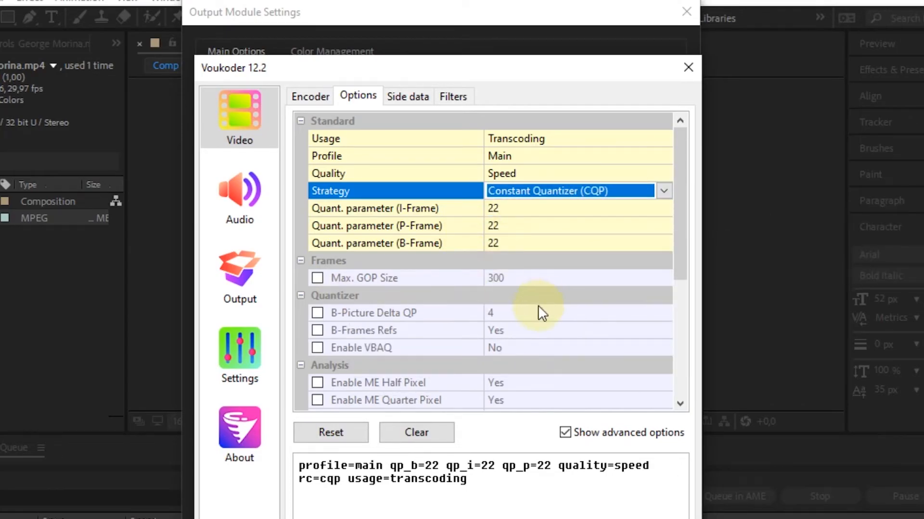
click(453, 96)
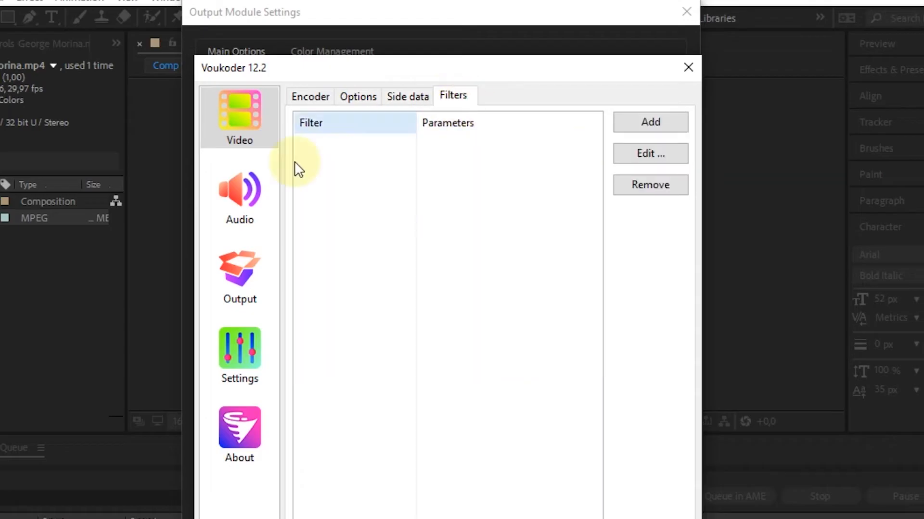
Keep AAC (FFmpeg) Low-complexity audio at 320 kbit/s and confirm the Voukoder output module.
click(239, 194)
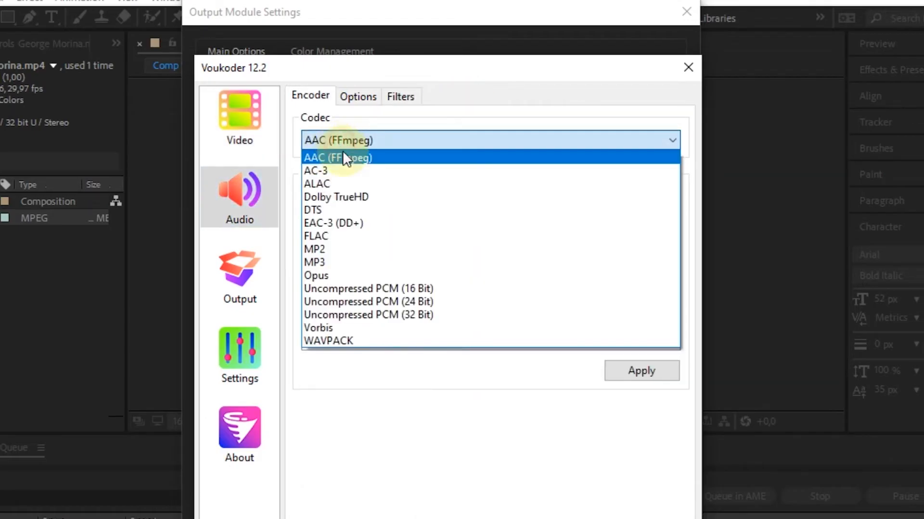
click(338, 157)
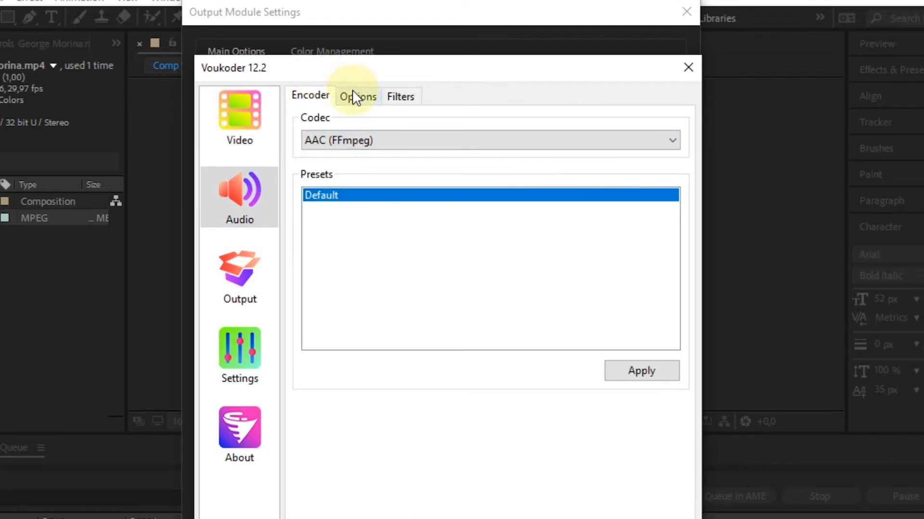
click(357, 97)
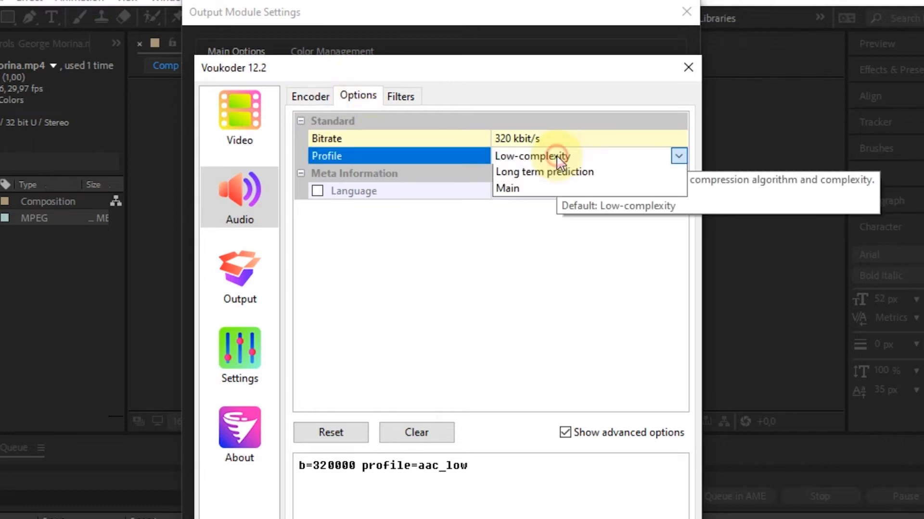
click(400, 96)
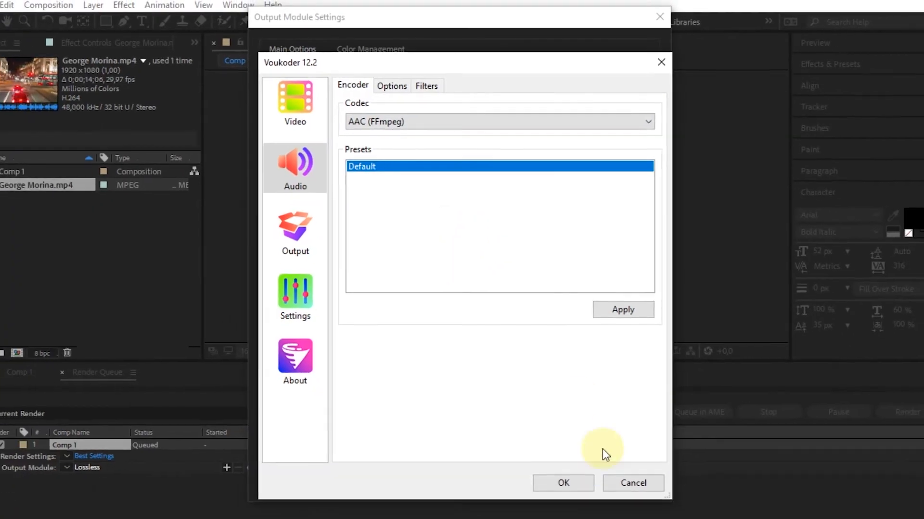
click(562, 482)
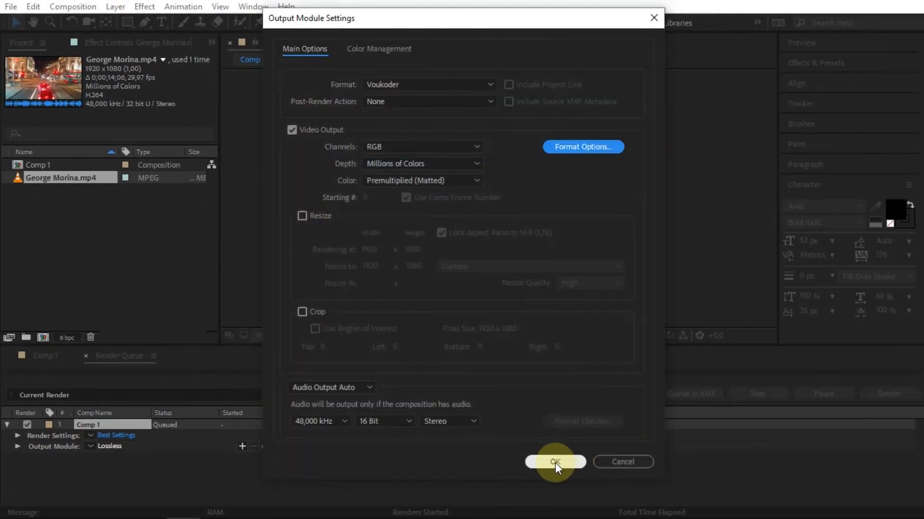
click(554, 462)
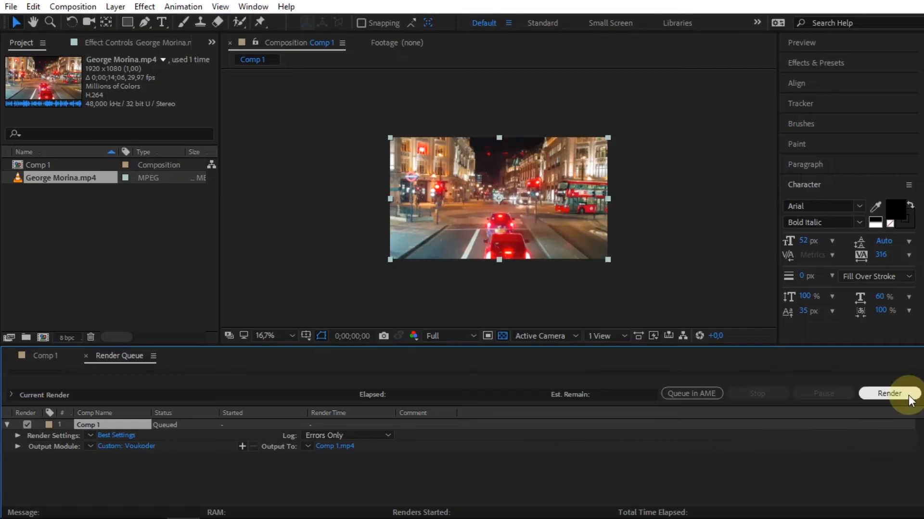
Render Comp 1, watching GPU Video Encode in Task Manager until it finishes.
click(888, 394)
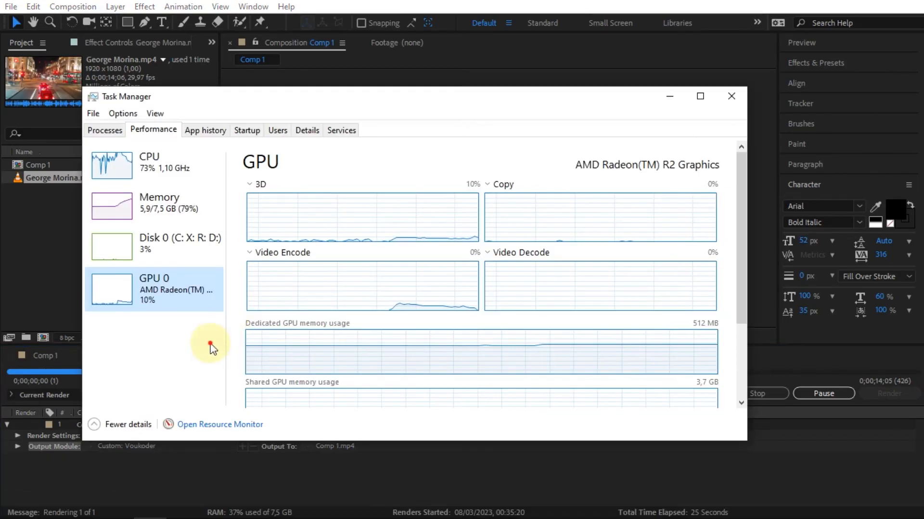
mouse_move(172, 305)
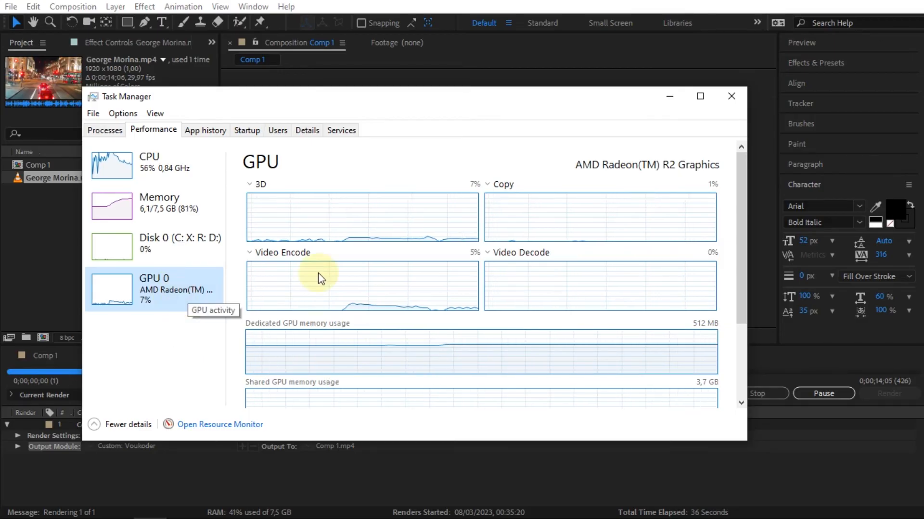
mouse_move(450, 335)
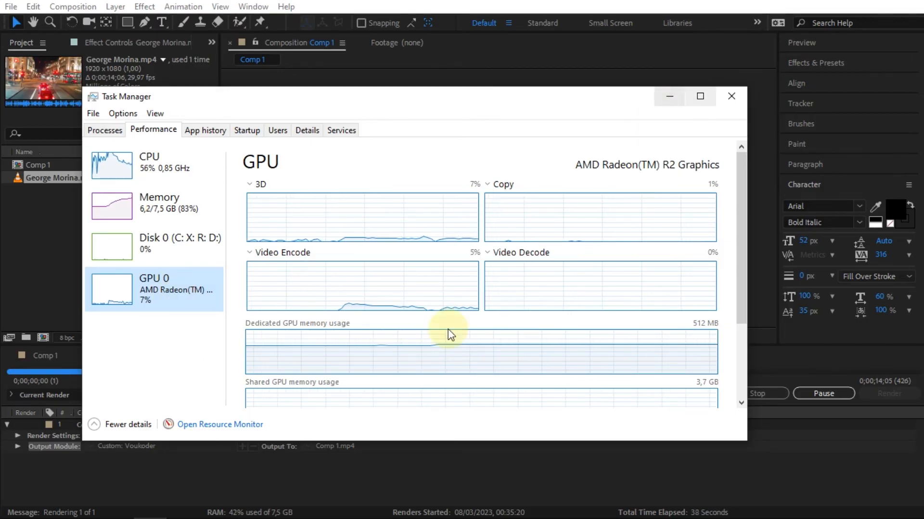
click(732, 96)
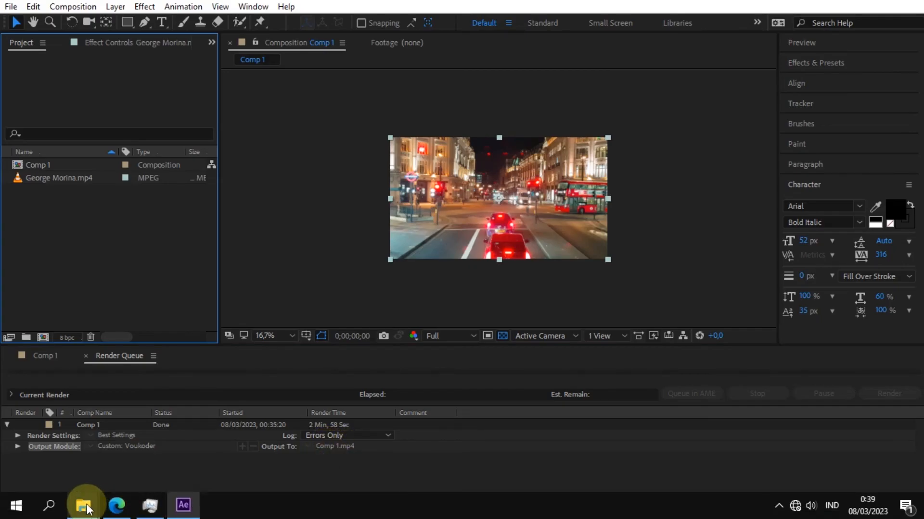
In File Explorer, check Comp 1.mp4's properties: 1920x1080, 29.97 fps, 14 seconds, 23.6 MB.
click(86, 505)
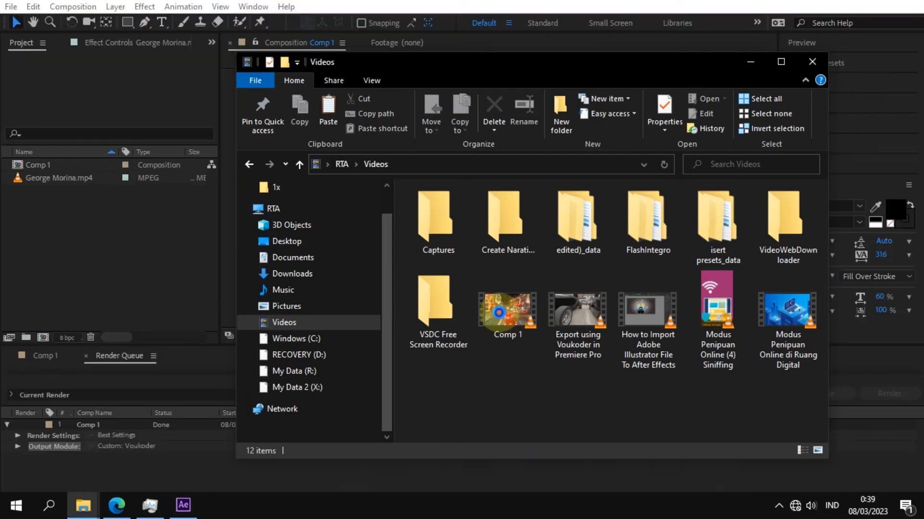
right_click(506, 311)
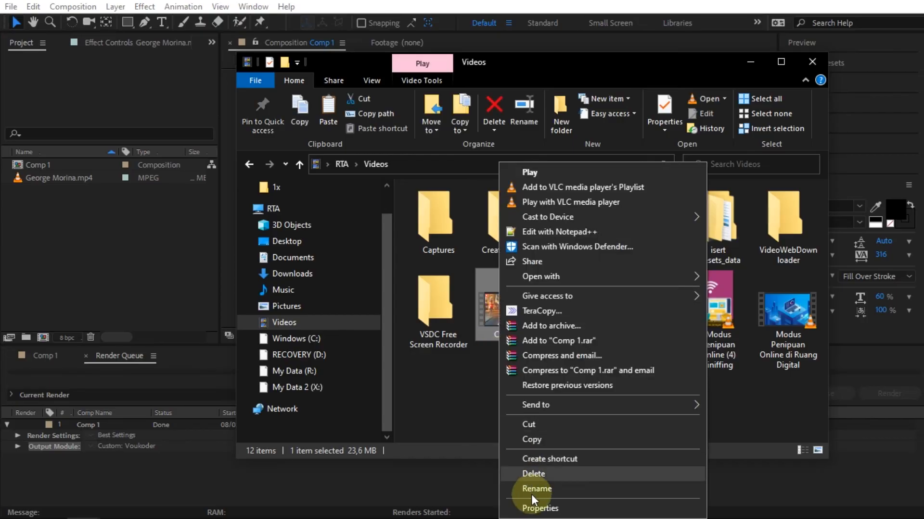
click(540, 508)
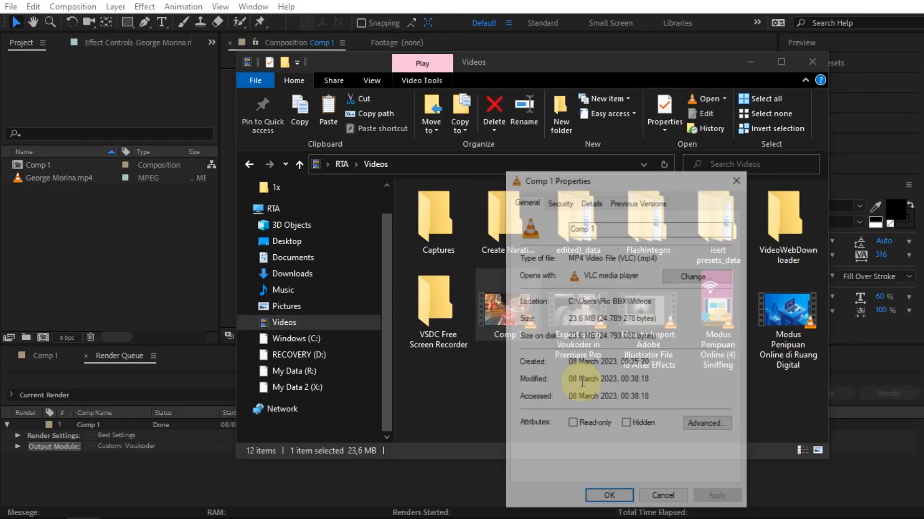
click(591, 201)
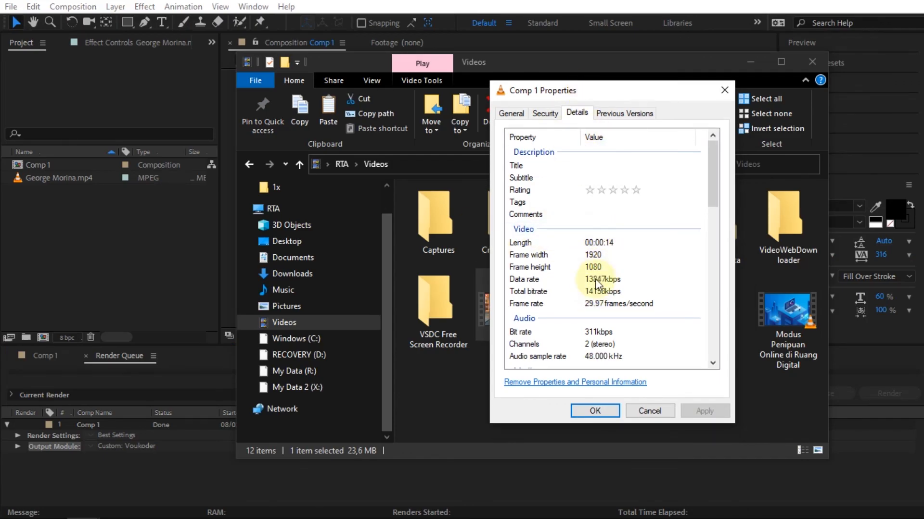
click(510, 113)
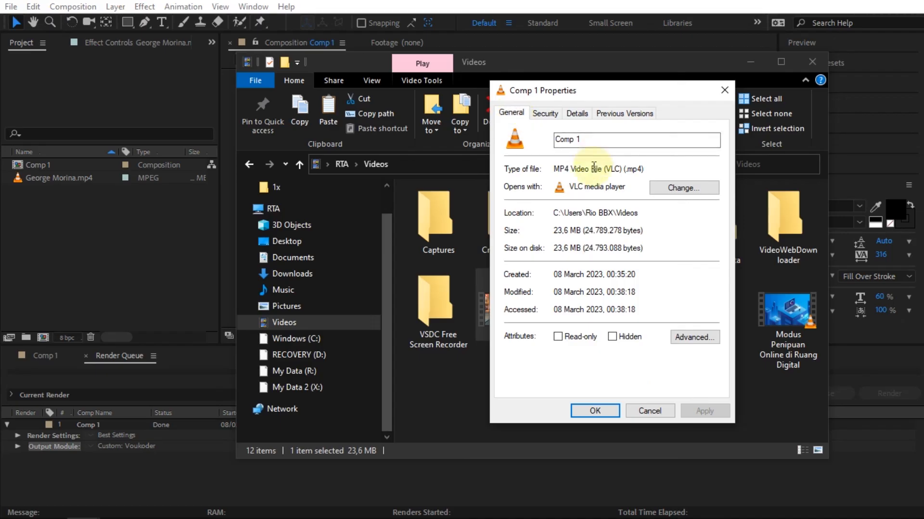